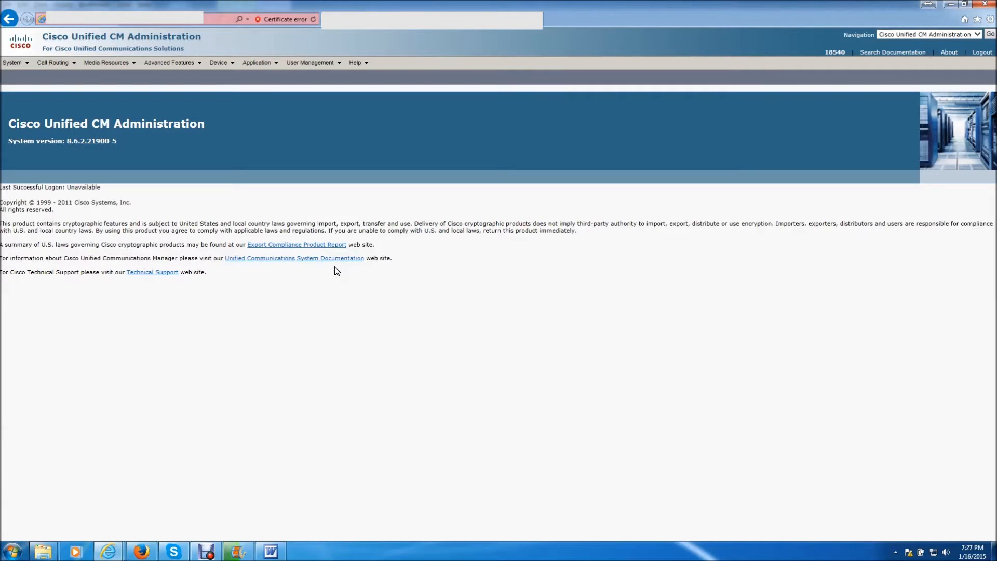
{"action": "mouse_move", "coordinate": [225, 82]}
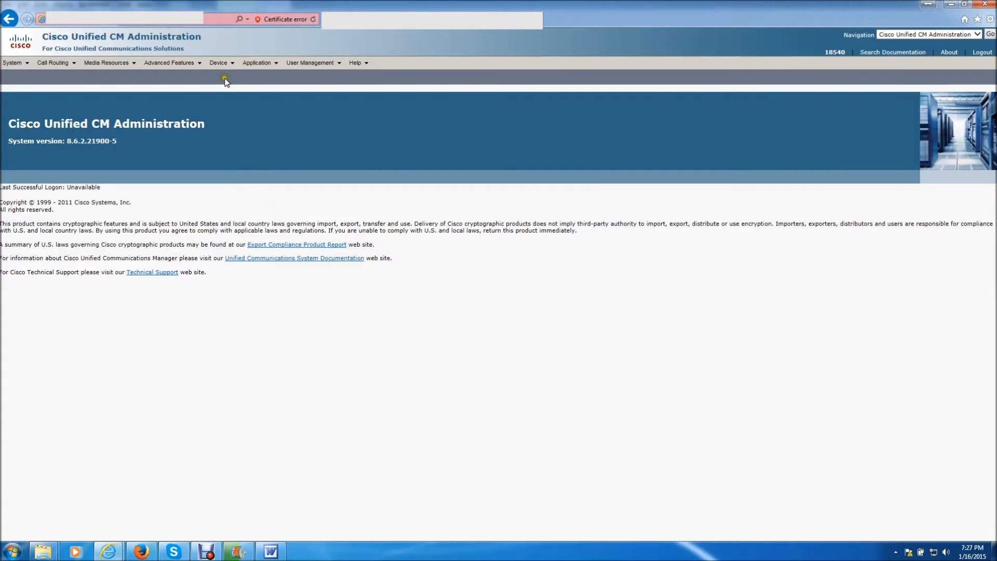
Search phones by directory number 4903 and open the Cisco 7975 phone found
{"action": "left_click", "coordinate": [231, 113]}
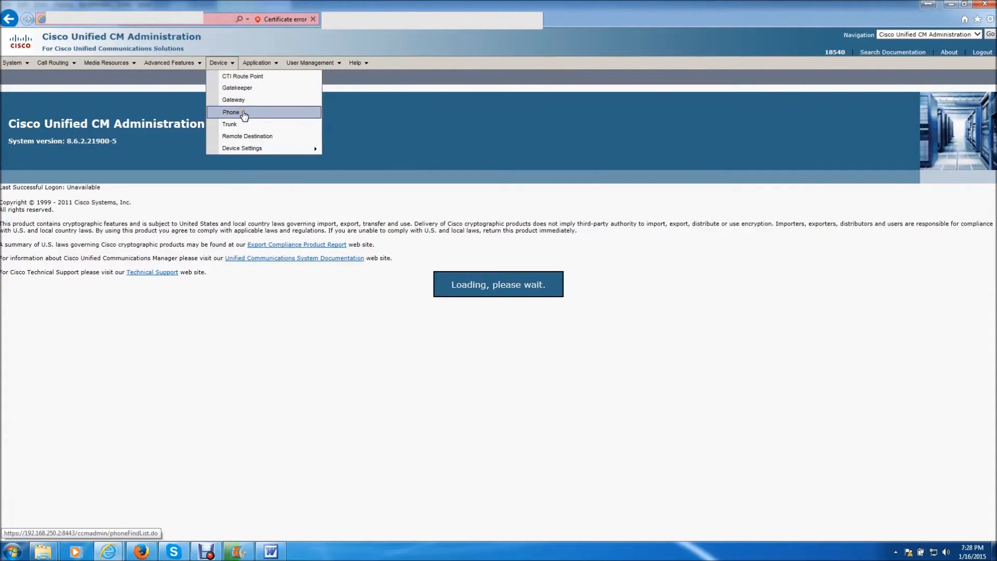
{"action": "left_click", "coordinate": [231, 112]}
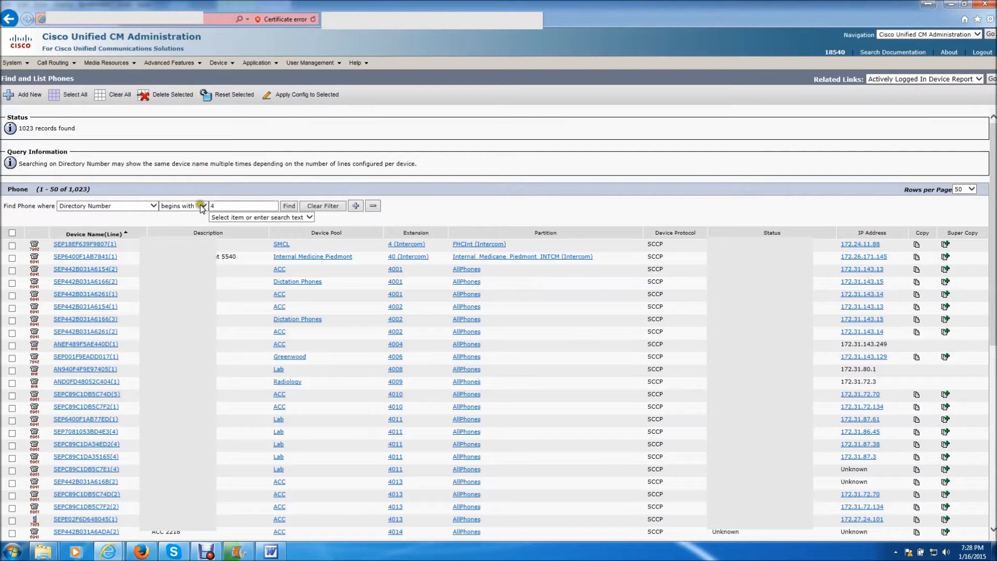
{"action": "type", "text": "903"}
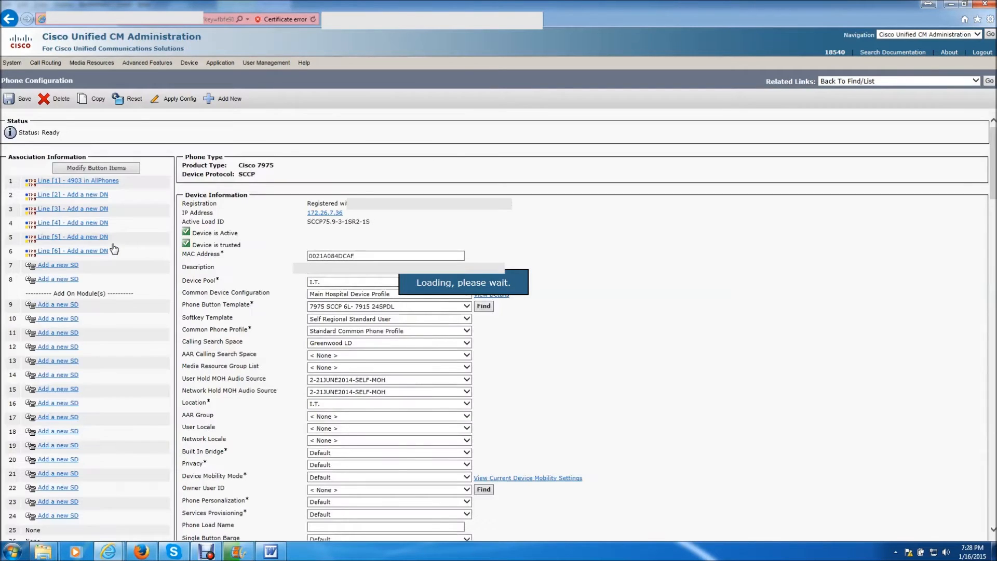
{"action": "left_click", "coordinate": [76, 179]}
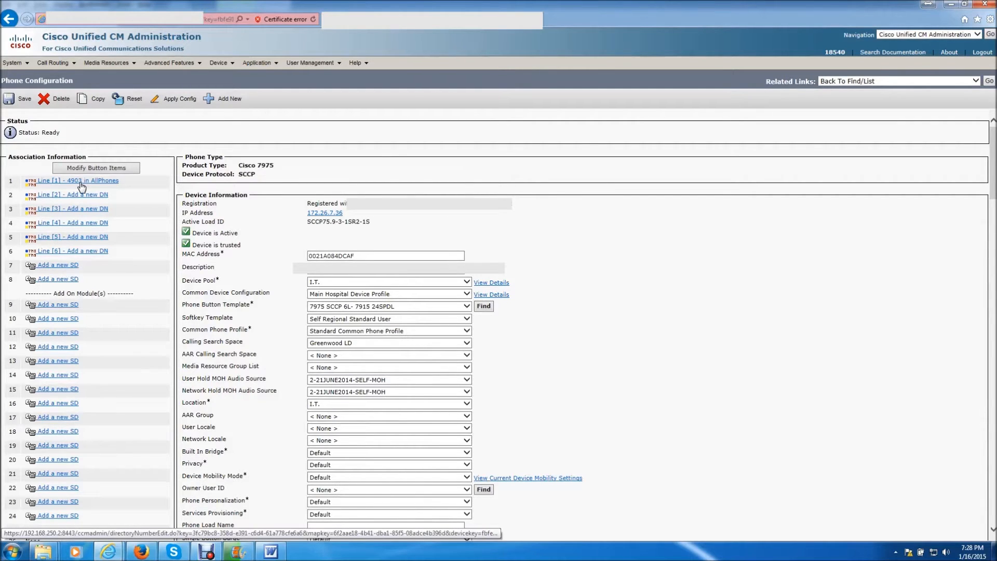
Review the Recording Option of line 1 (4903) on phone SEP0021A084DCAF, then return to the Device menu
{"action": "left_click", "coordinate": [73, 181]}
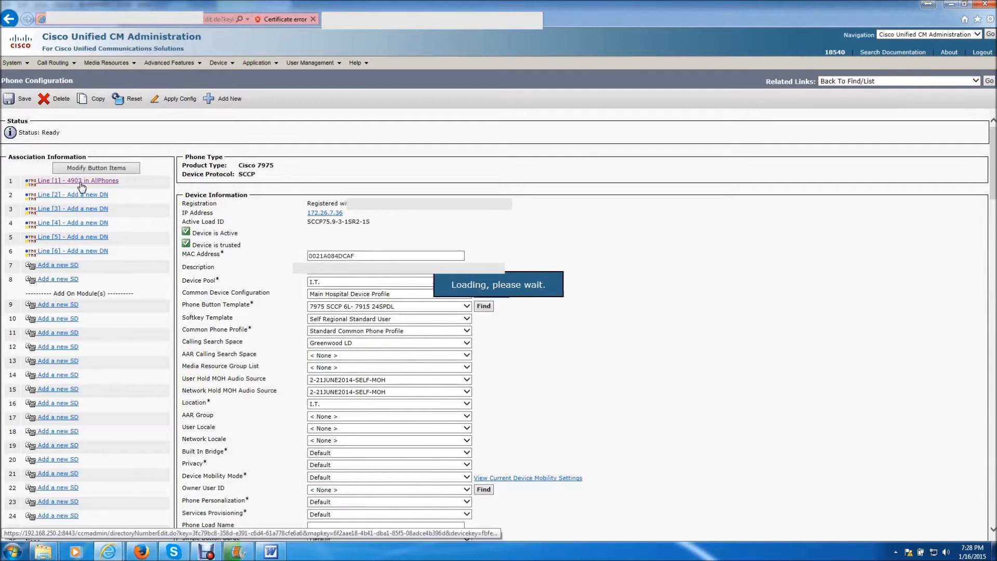
{"action": "left_click", "coordinate": [77, 180]}
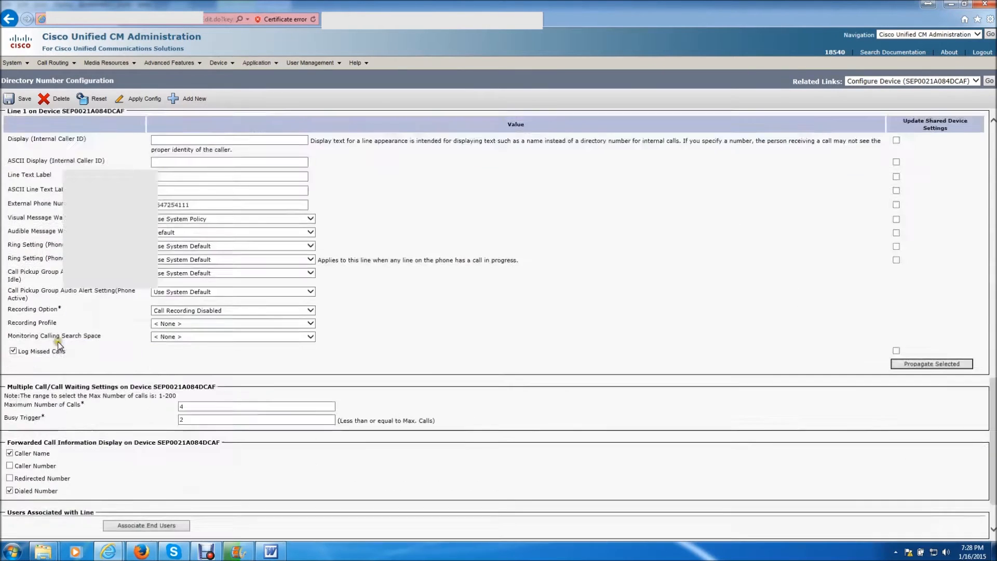
{"action": "scroll", "scroll_direction": "down", "scroll_amount": 3}
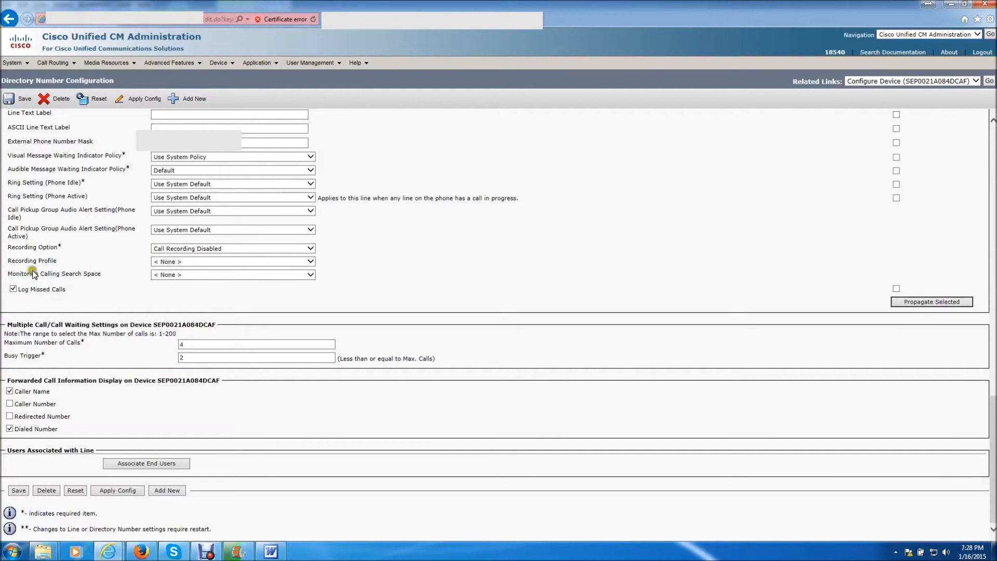
{"action": "mouse_move", "coordinate": [64, 285]}
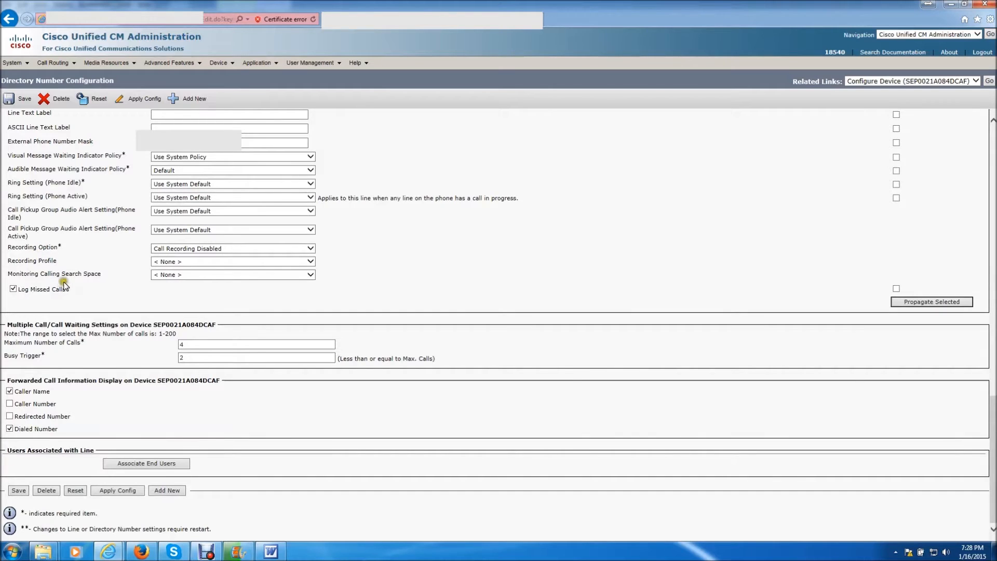
{"action": "mouse_move", "coordinate": [78, 254]}
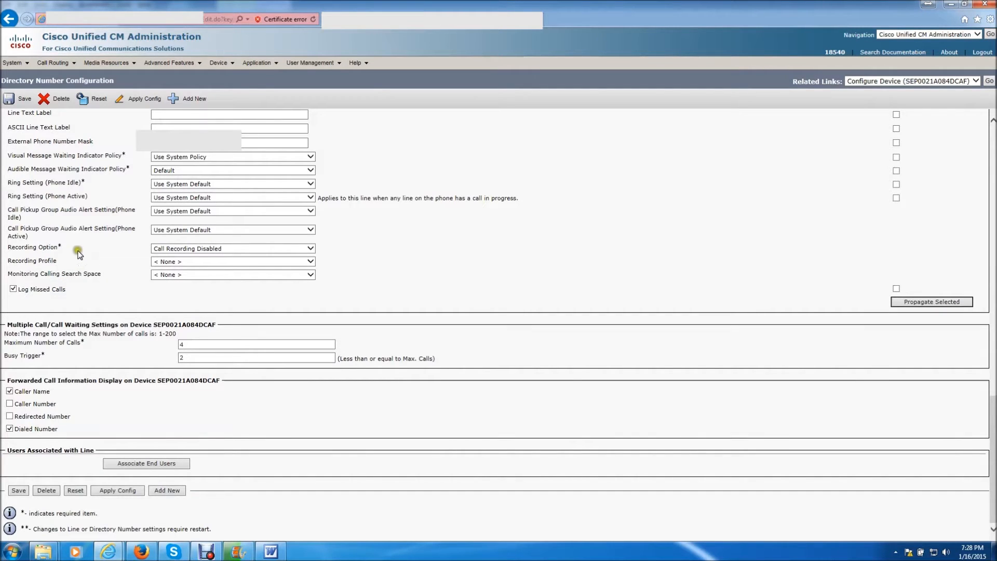
{"action": "left_click", "coordinate": [220, 62]}
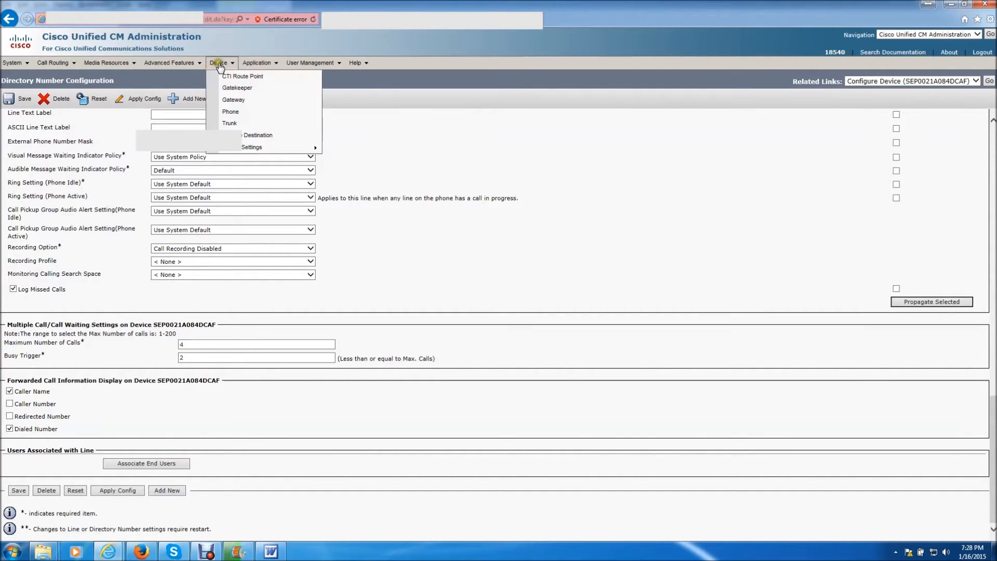
{"action": "mouse_move", "coordinate": [230, 124]}
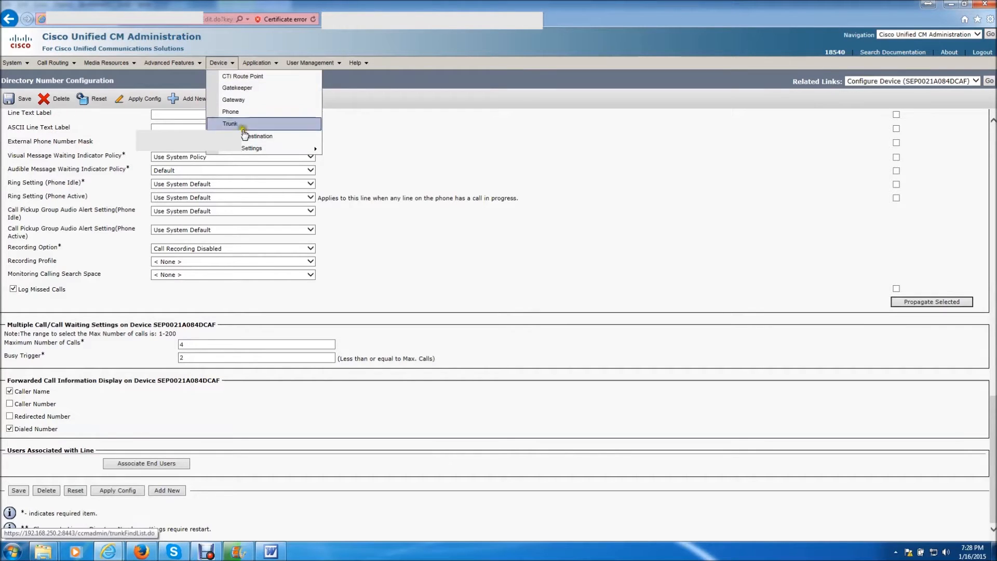
{"action": "mouse_move", "coordinate": [251, 147]}
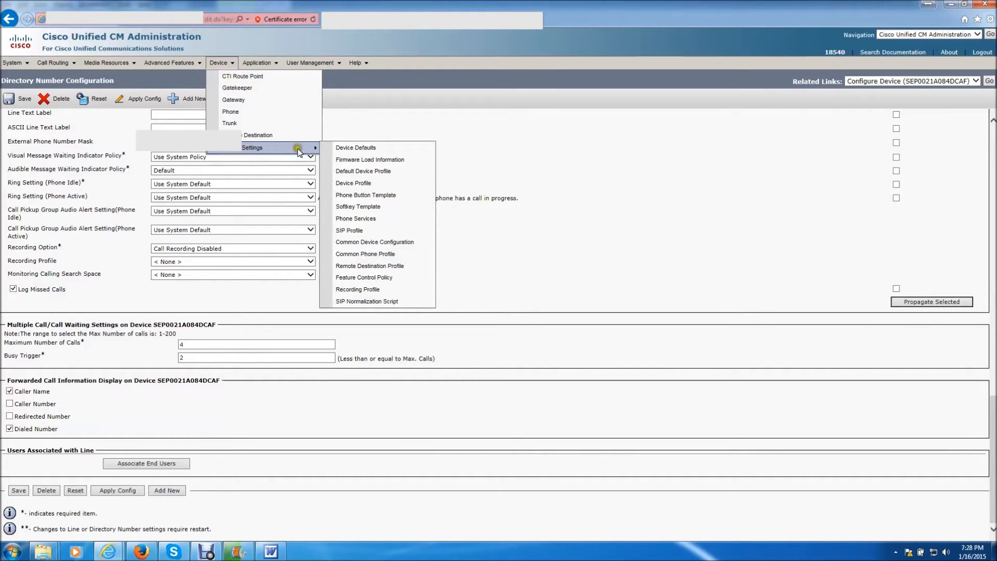
{"action": "left_click", "coordinate": [353, 183]}
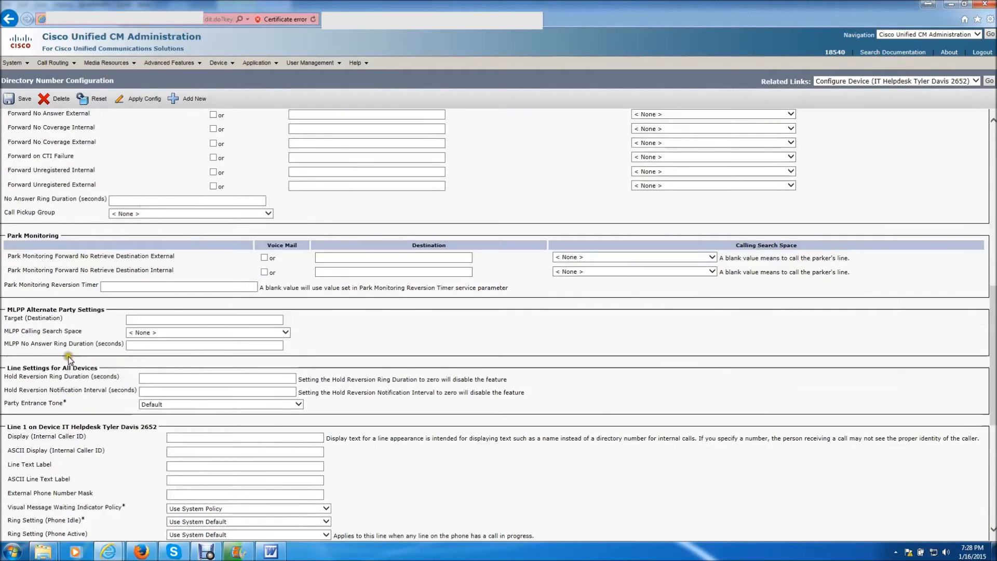
Enable Automatic Call Recording with profile ZoomCallRec and monitoring CSS ZoomCallRec_CSS, and save line 2652
{"action": "scroll", "scroll_direction": "down", "scroll_amount": 3}
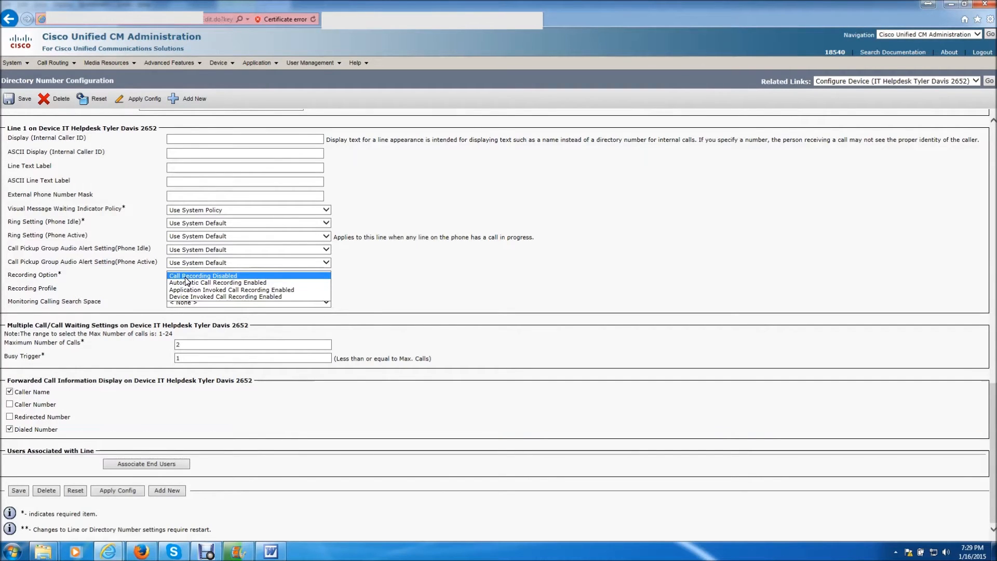
{"action": "mouse_move", "coordinate": [215, 282]}
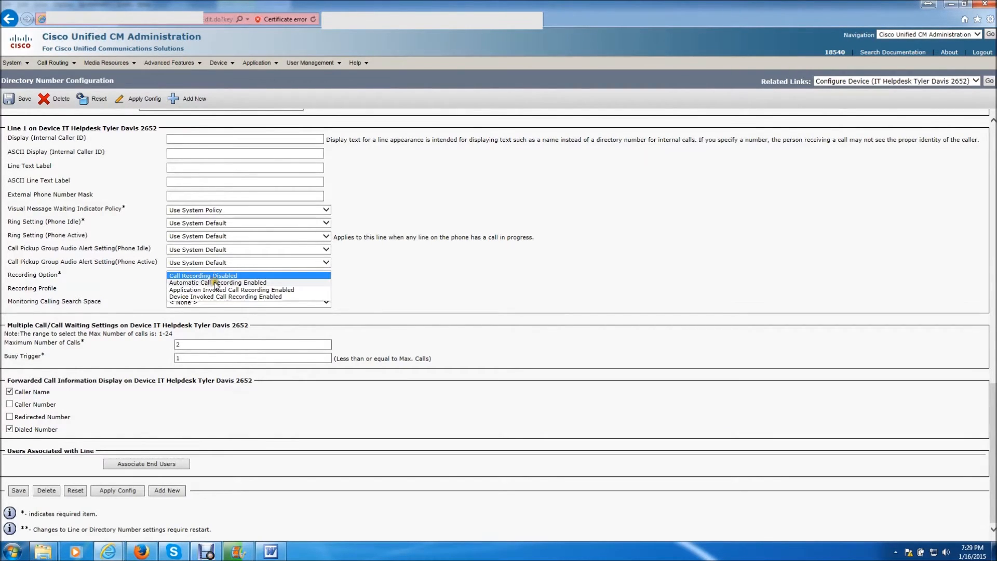
{"action": "left_click", "coordinate": [217, 282]}
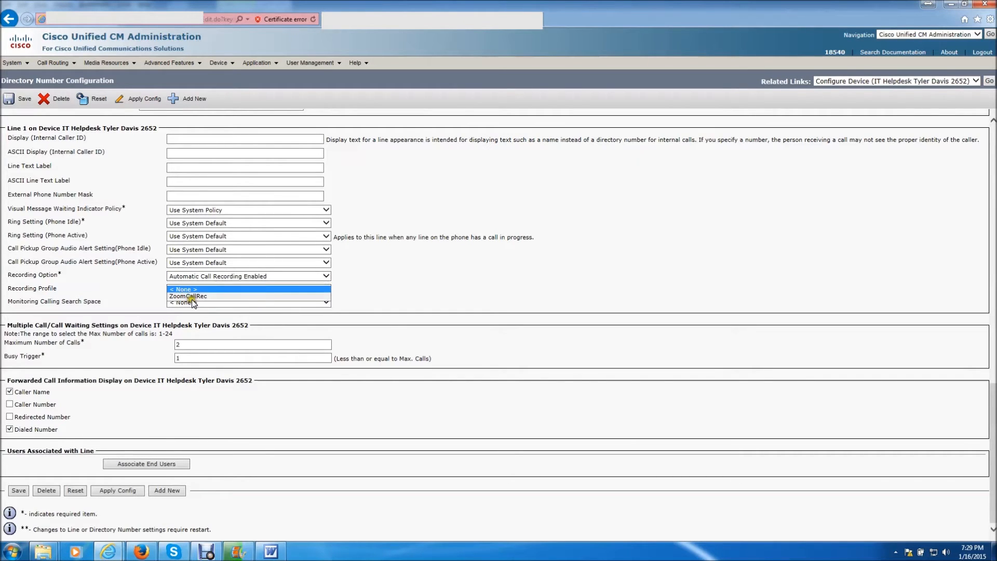
{"action": "left_click", "coordinate": [248, 296]}
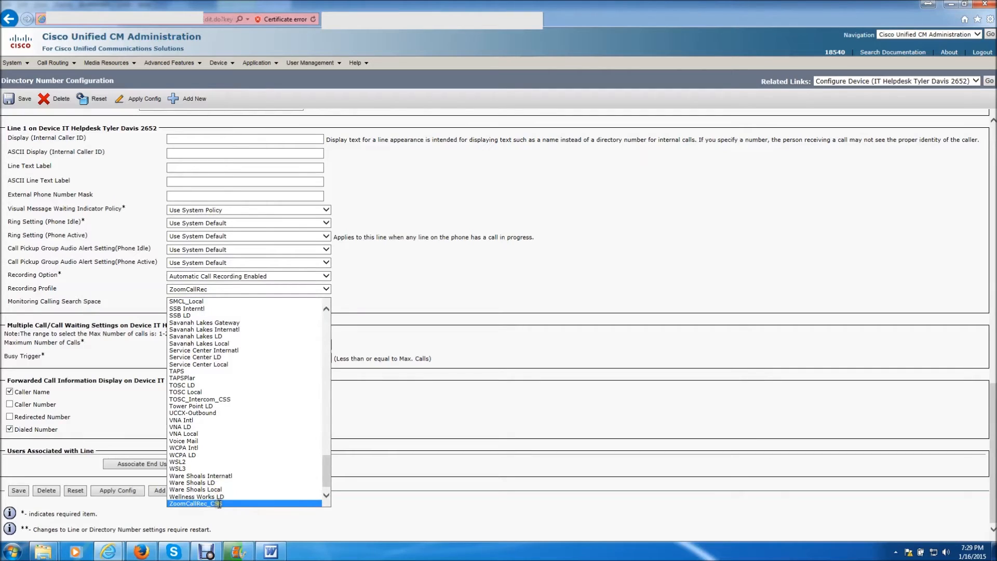
{"action": "left_click", "coordinate": [204, 503]}
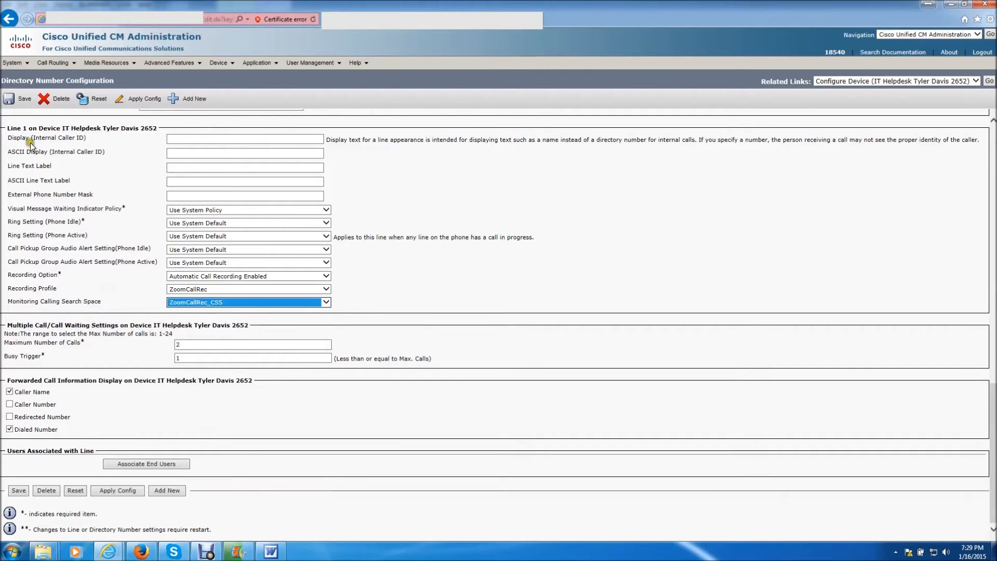
{"action": "left_click", "coordinate": [19, 98]}
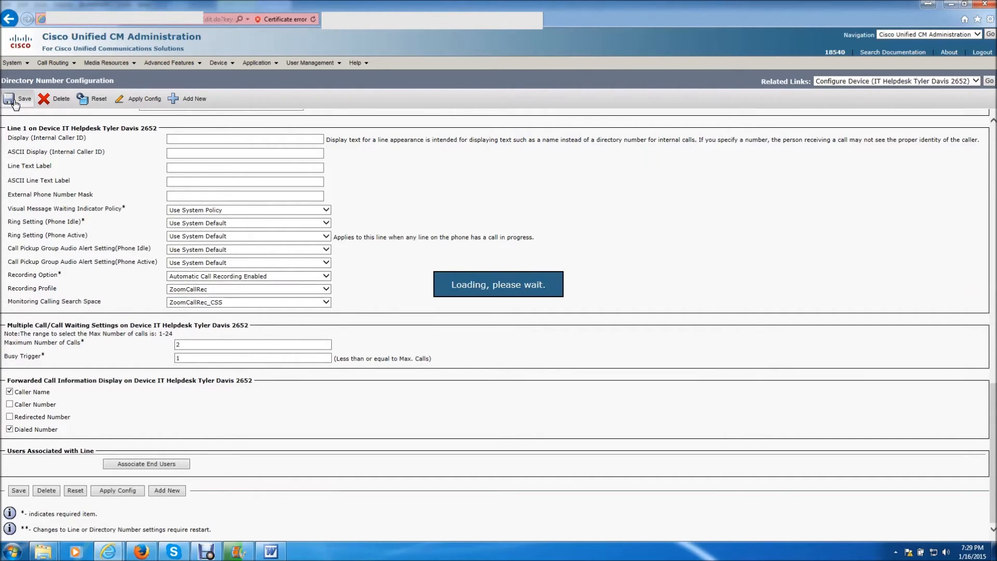
{"action": "left_click", "coordinate": [18, 98]}
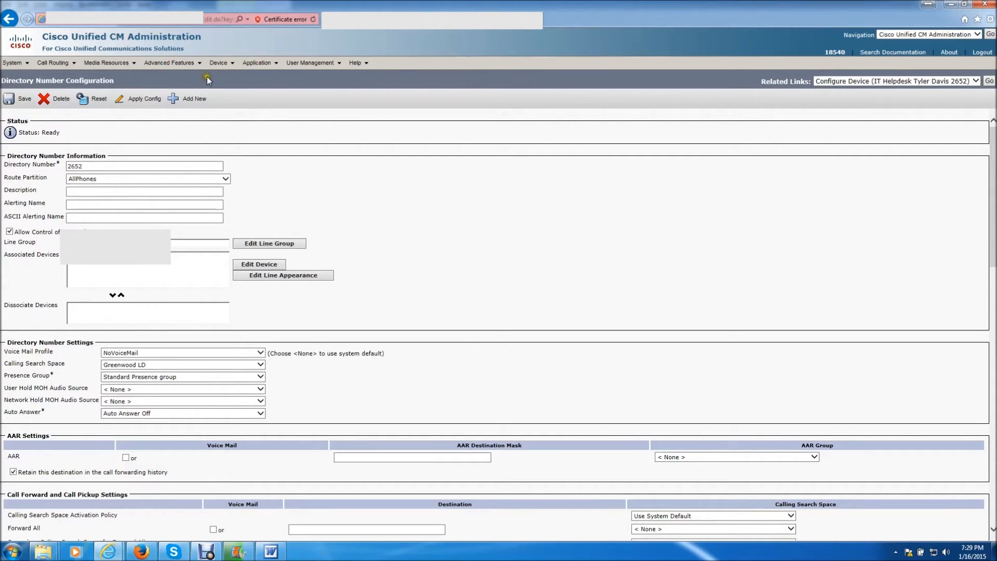
Find the phones whose directory number begins with 5698, listing four including TCTTYLER
{"action": "left_click", "coordinate": [218, 63]}
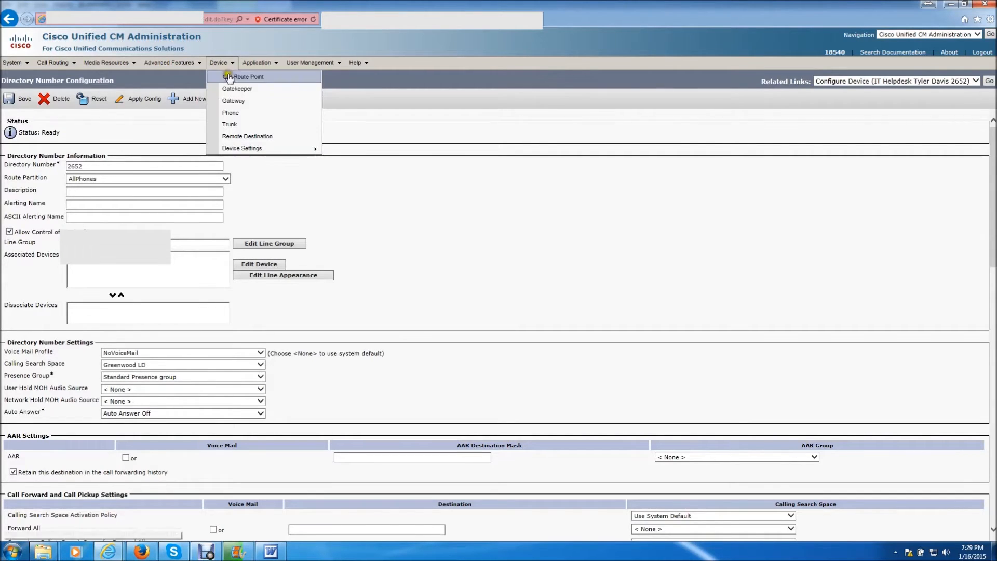
{"action": "mouse_move", "coordinate": [231, 112]}
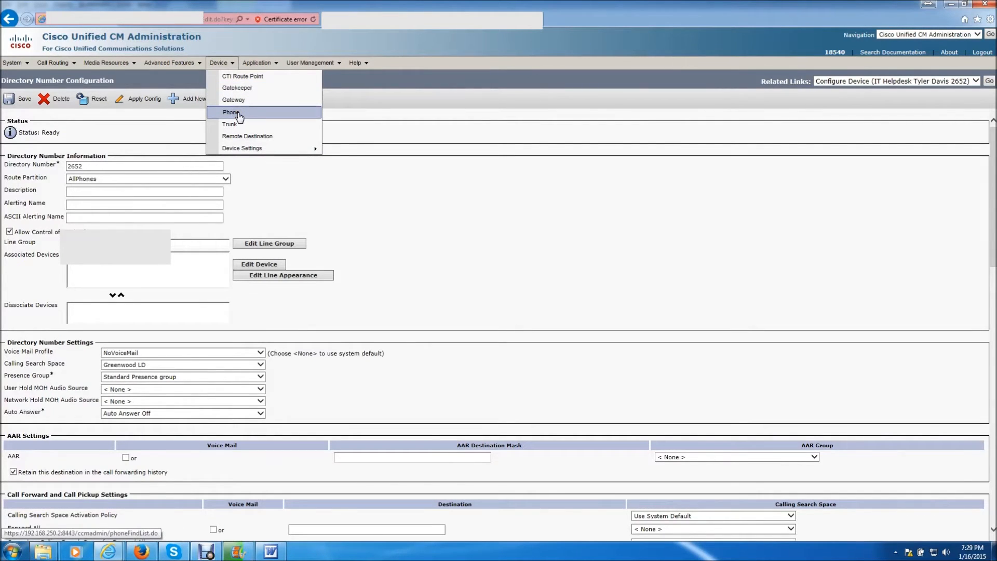
{"action": "left_click", "coordinate": [231, 113]}
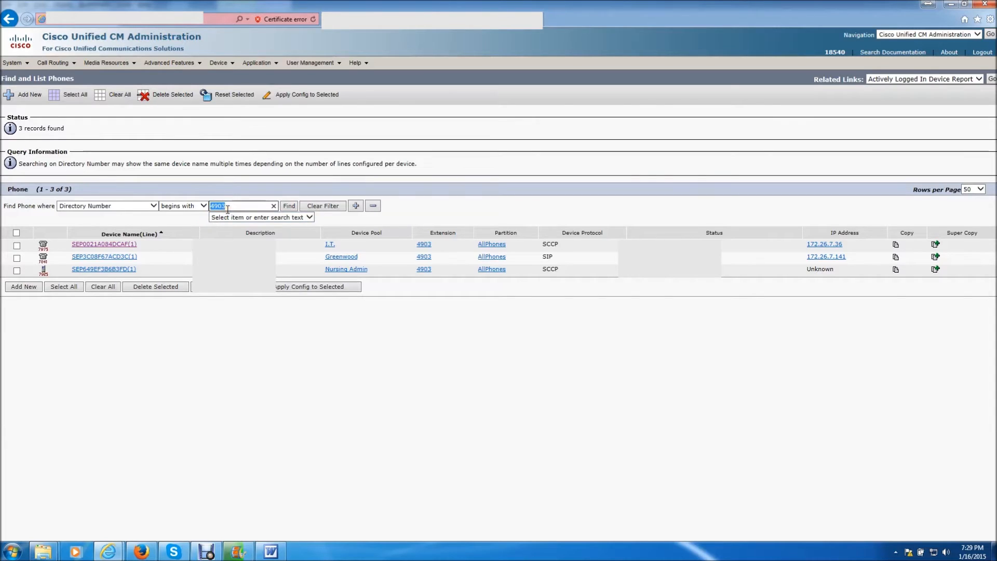
{"action": "type", "text": "59"}
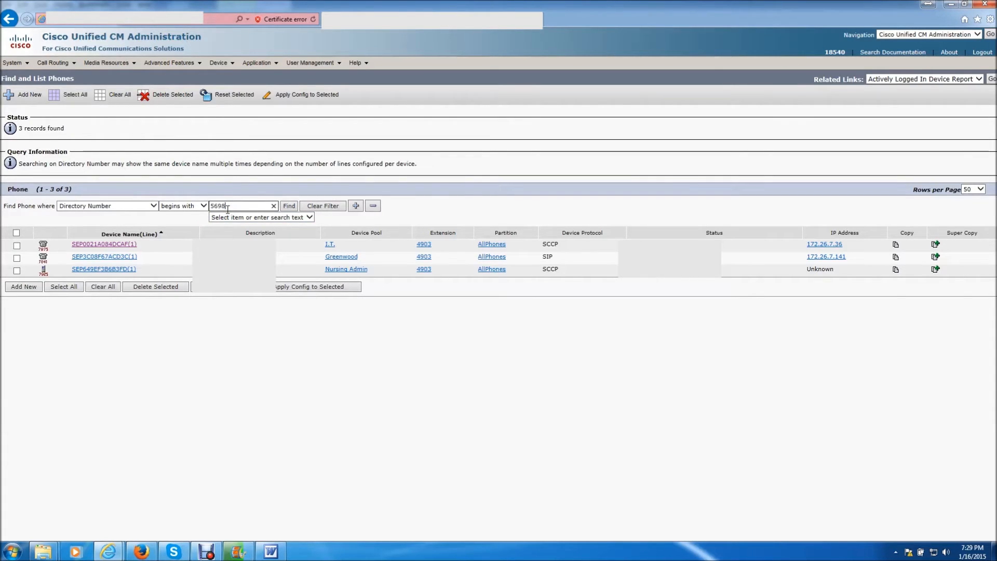
{"action": "left_click", "coordinate": [288, 205]}
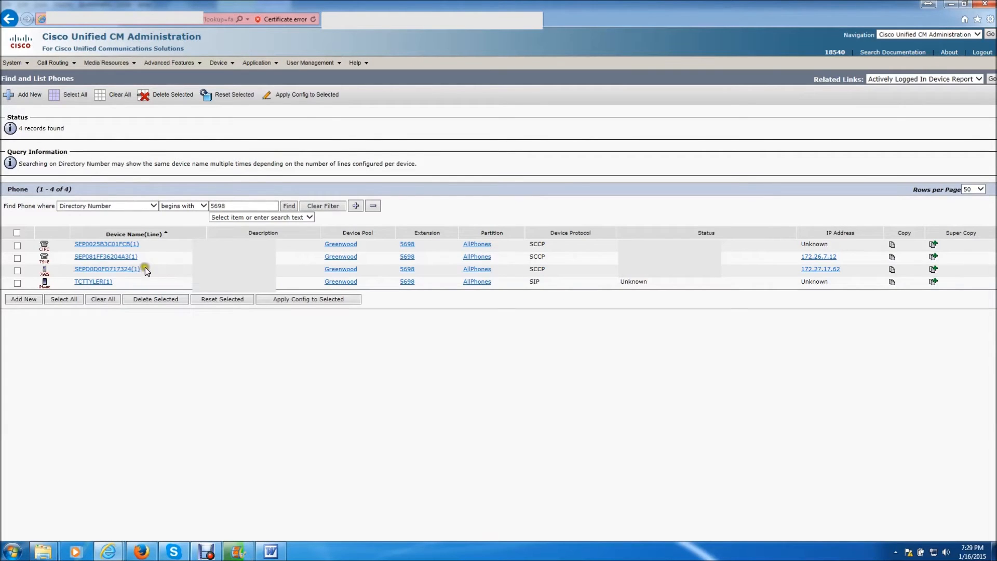
{"action": "mouse_move", "coordinate": [83, 261]}
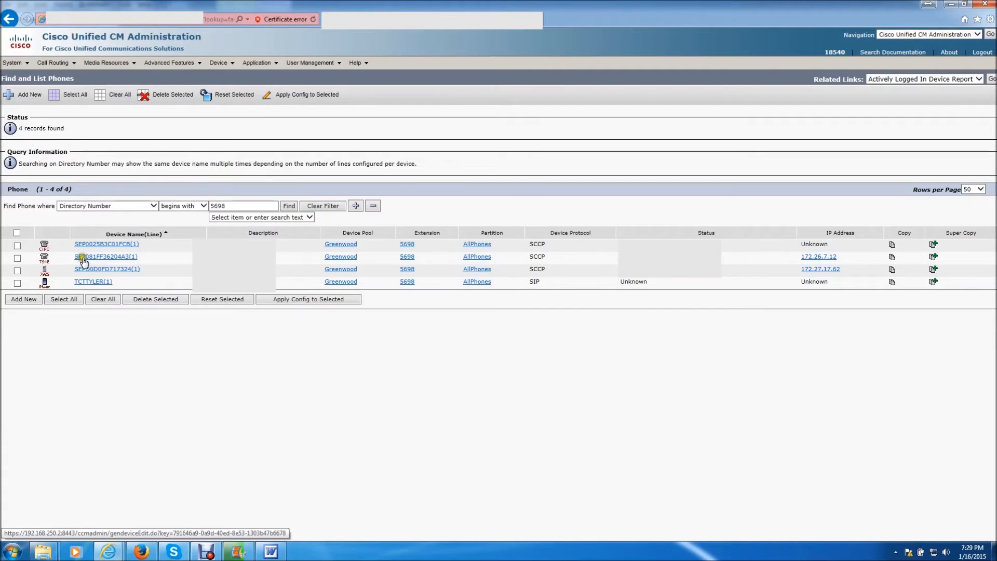
Set phone SEP081FF36204A3 to Built In Bridge On and Privacy Off, save, and acknowledge Apply Config
{"action": "left_click", "coordinate": [106, 257]}
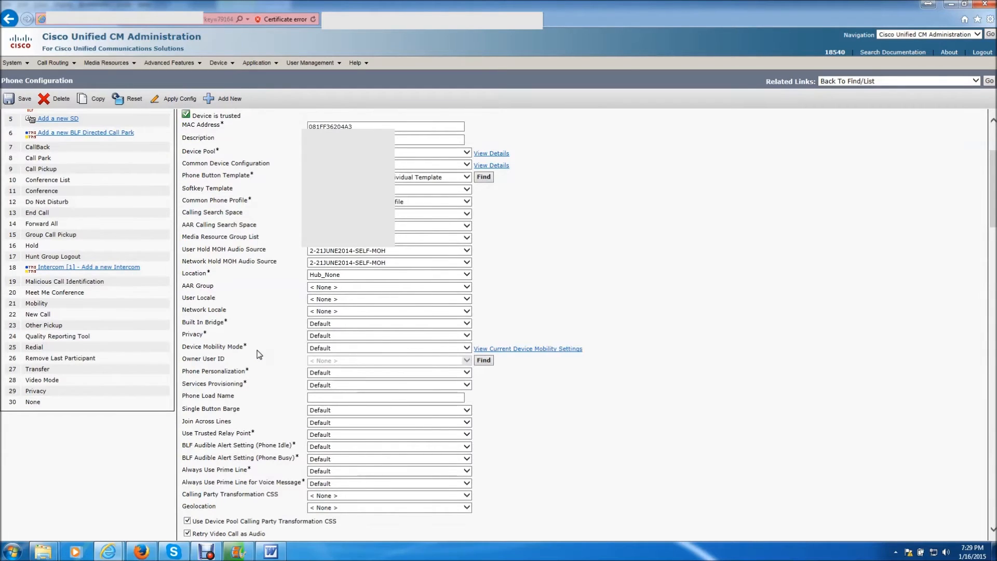
{"action": "left_click", "coordinate": [389, 322]}
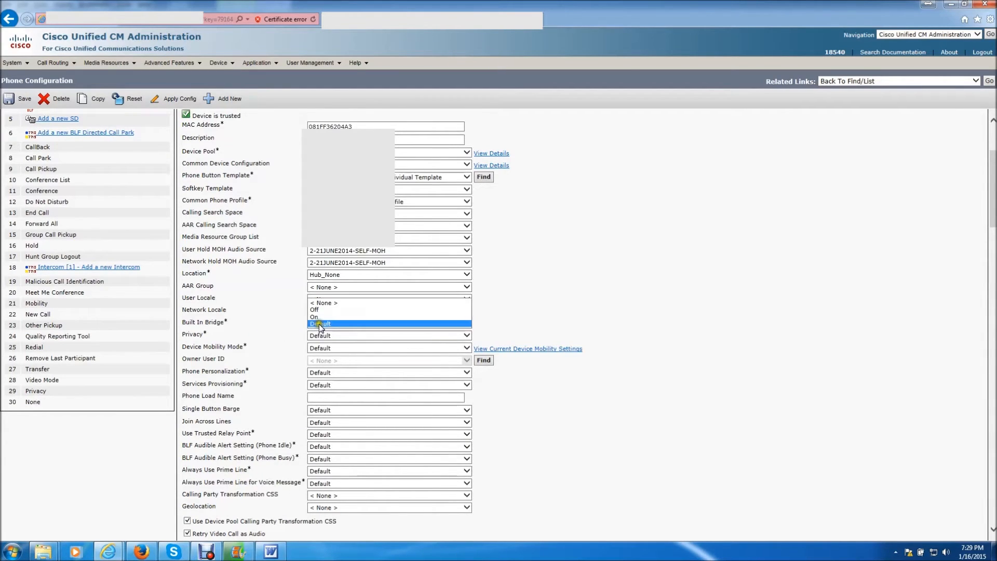
{"action": "left_click", "coordinate": [314, 316]}
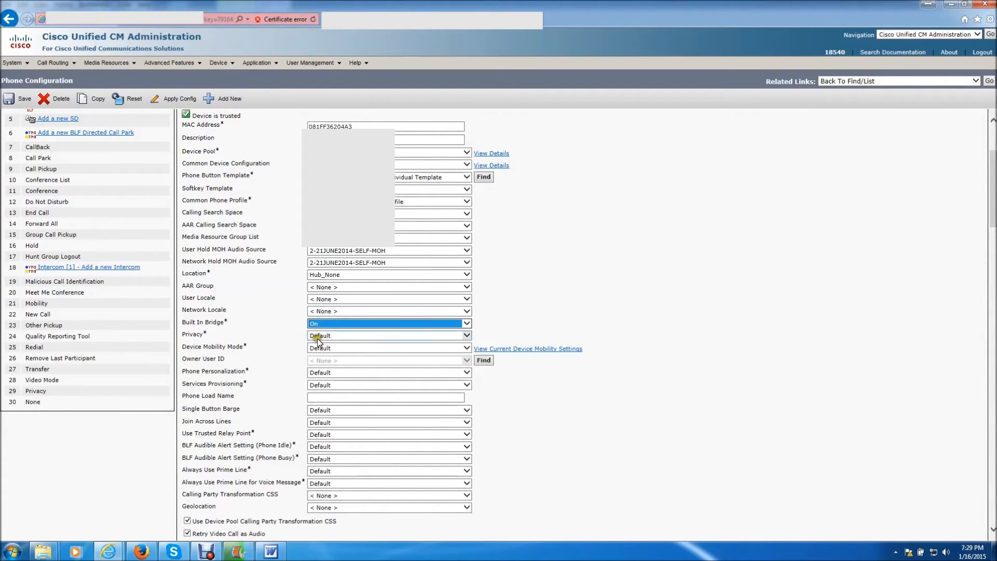
{"action": "left_click", "coordinate": [388, 336]}
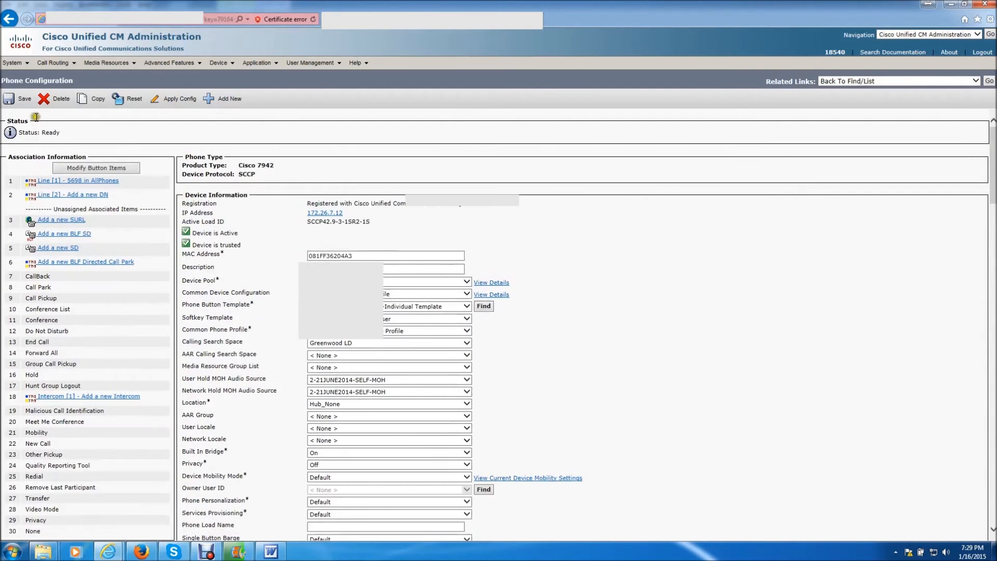
{"action": "left_click", "coordinate": [18, 99]}
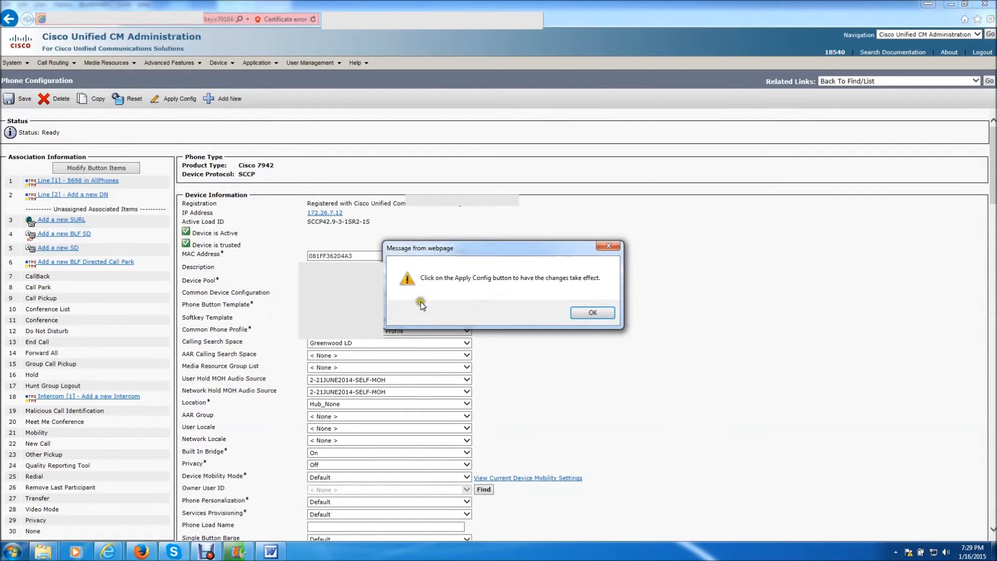
{"action": "left_click", "coordinate": [591, 313]}
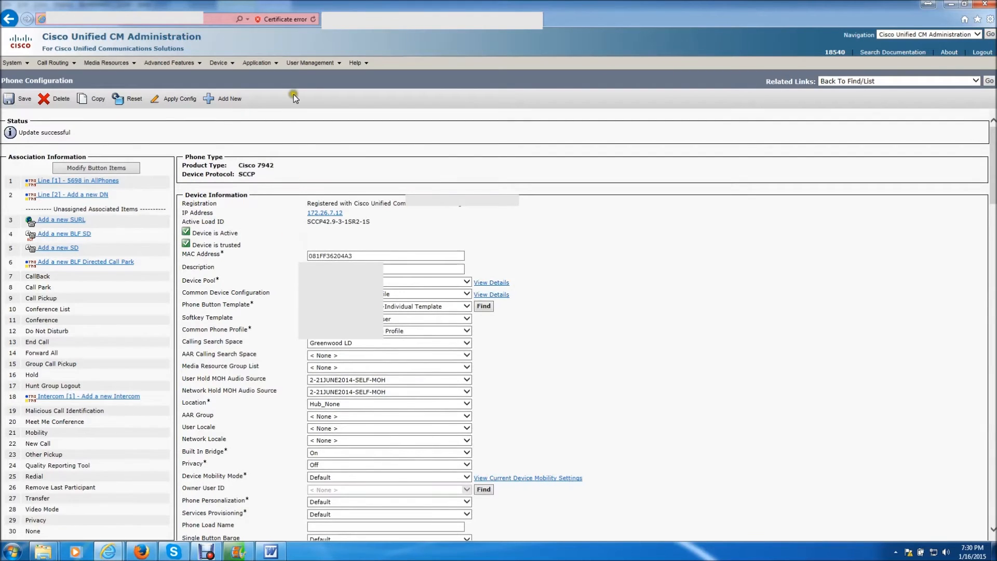
Go to User Management > Application User and open the zoom1 user
{"action": "left_click", "coordinate": [320, 101]}
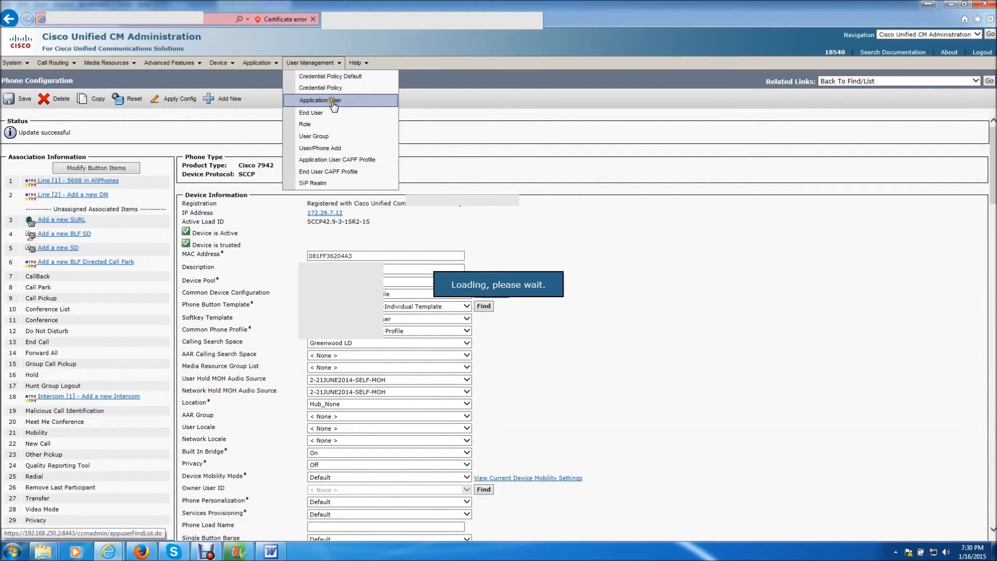
{"action": "left_click", "coordinate": [320, 101]}
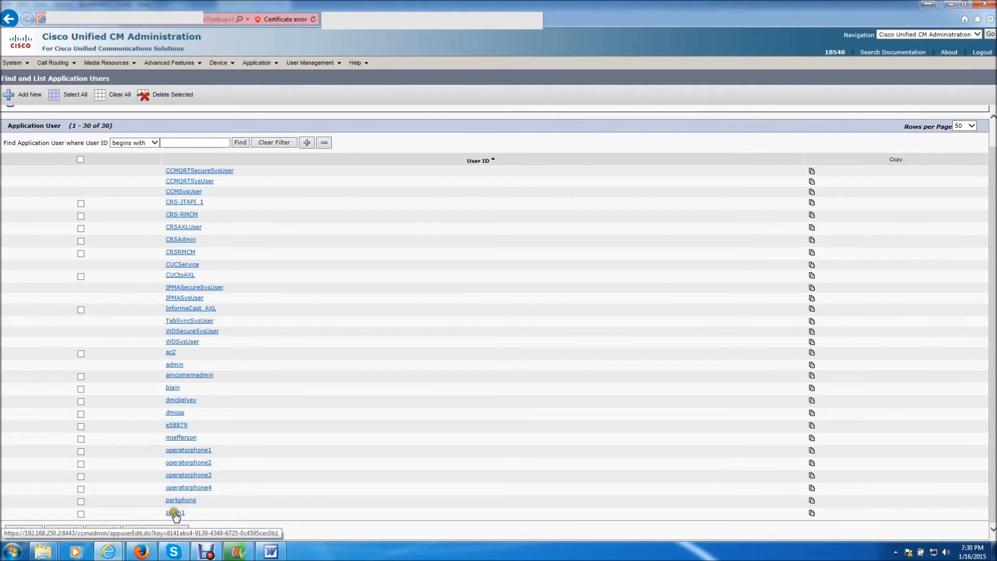
{"action": "left_click", "coordinate": [175, 512]}
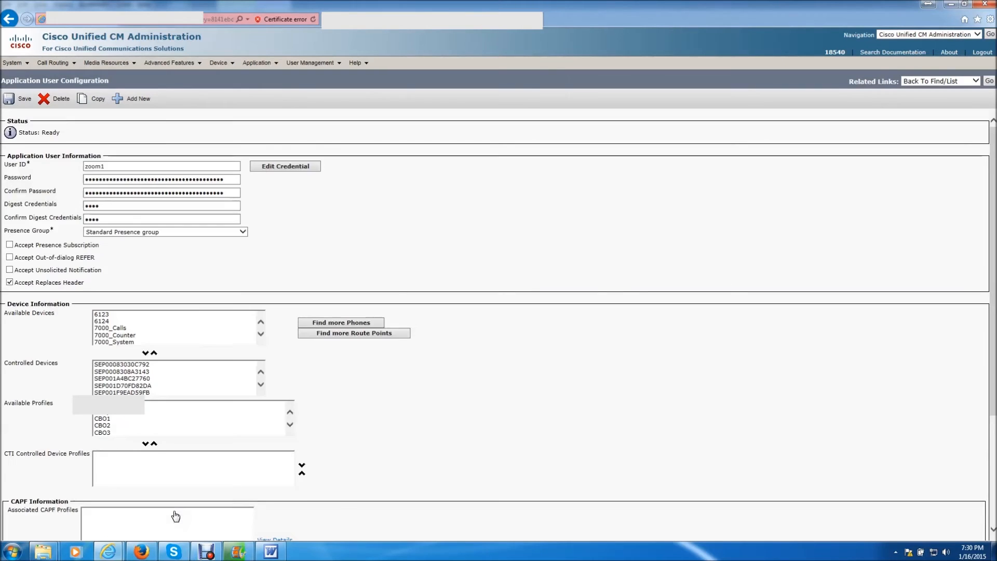
{"action": "mouse_move", "coordinate": [341, 322]}
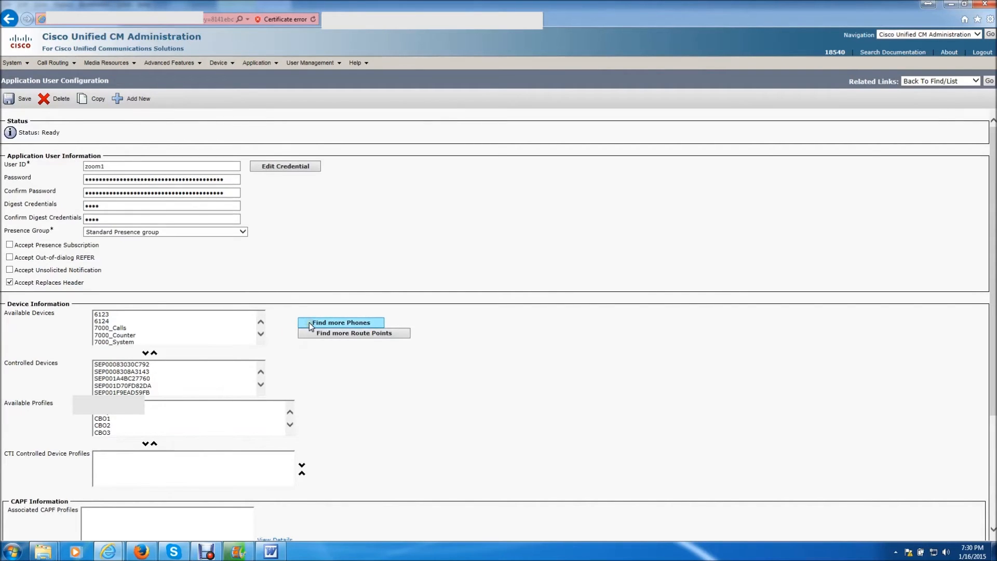
Add phone SEP081FF36204A3 (extension 5698) to zoom1's controlled devices and save
{"action": "left_click", "coordinate": [341, 322]}
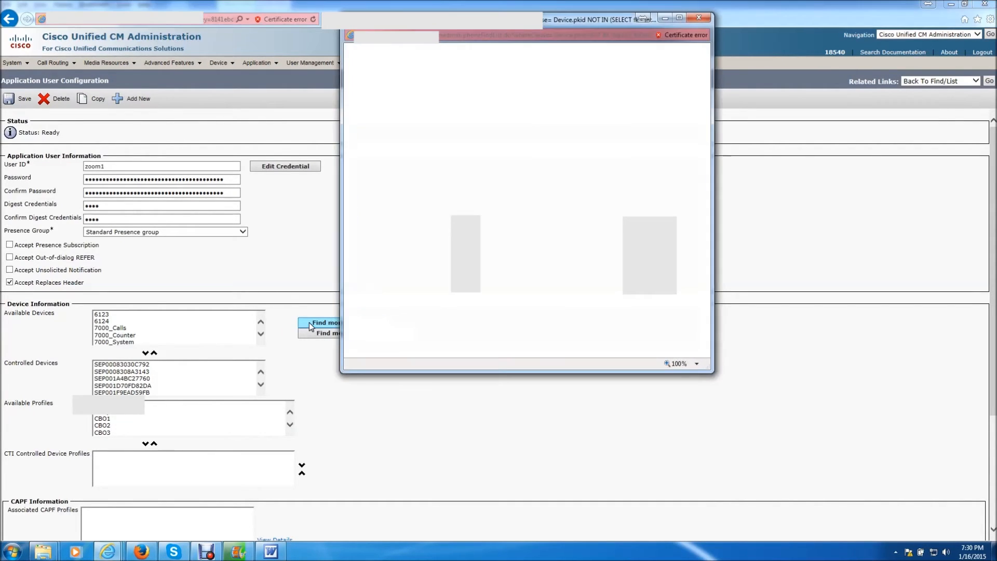
{"action": "left_click", "coordinate": [324, 322]}
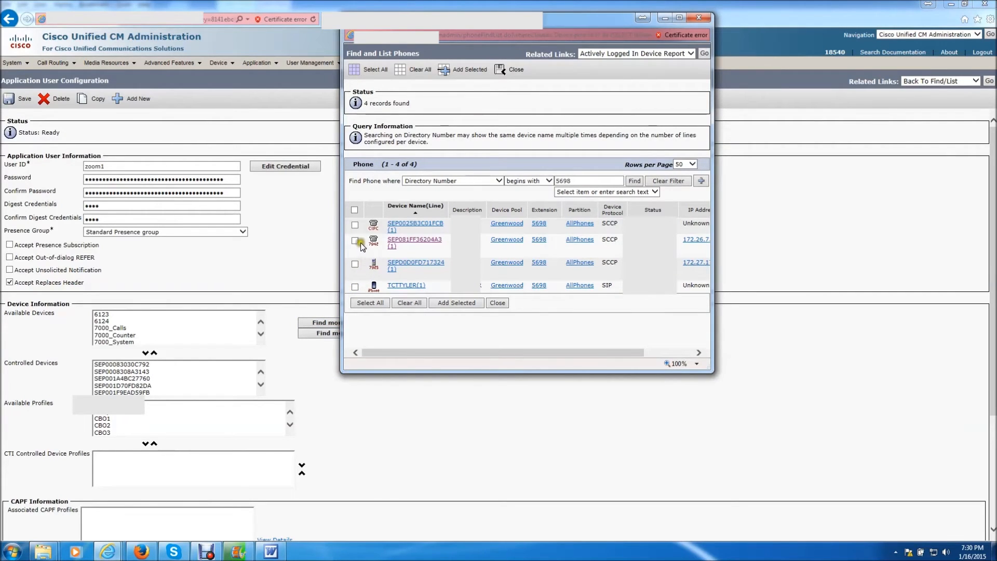
{"action": "left_click", "coordinate": [355, 241]}
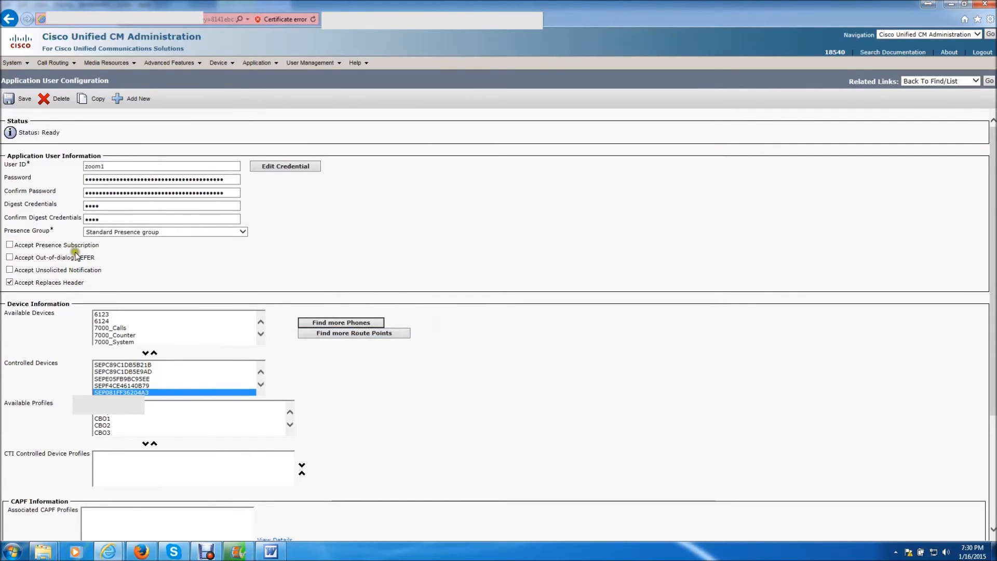
{"action": "left_click", "coordinate": [17, 99]}
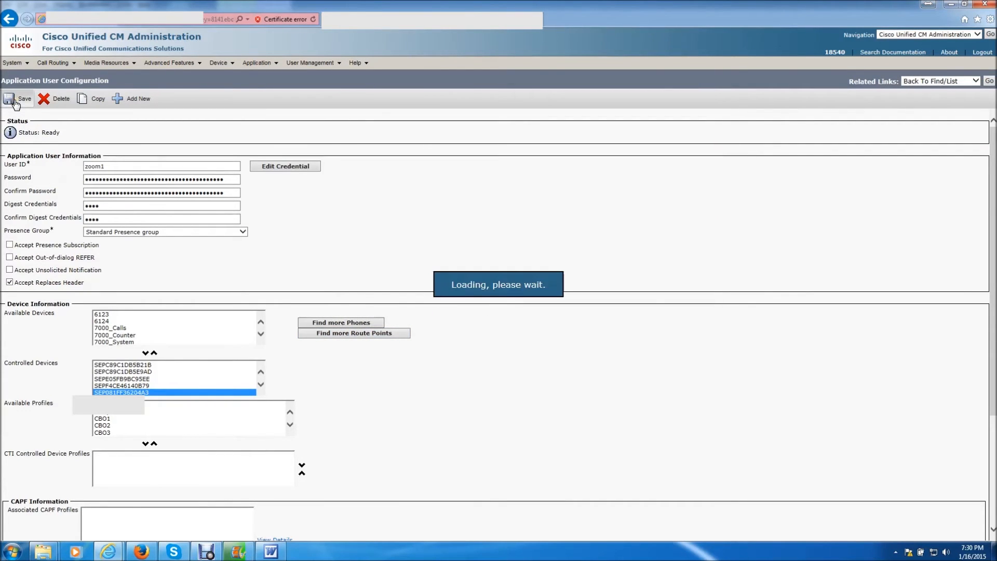
{"action": "left_click", "coordinate": [15, 99]}
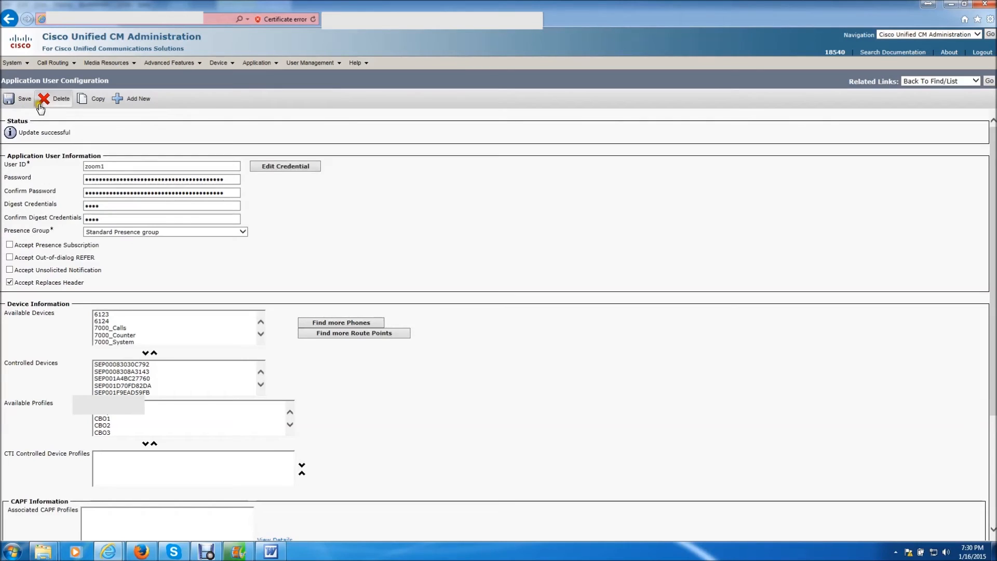
{"action": "mouse_move", "coordinate": [360, 196]}
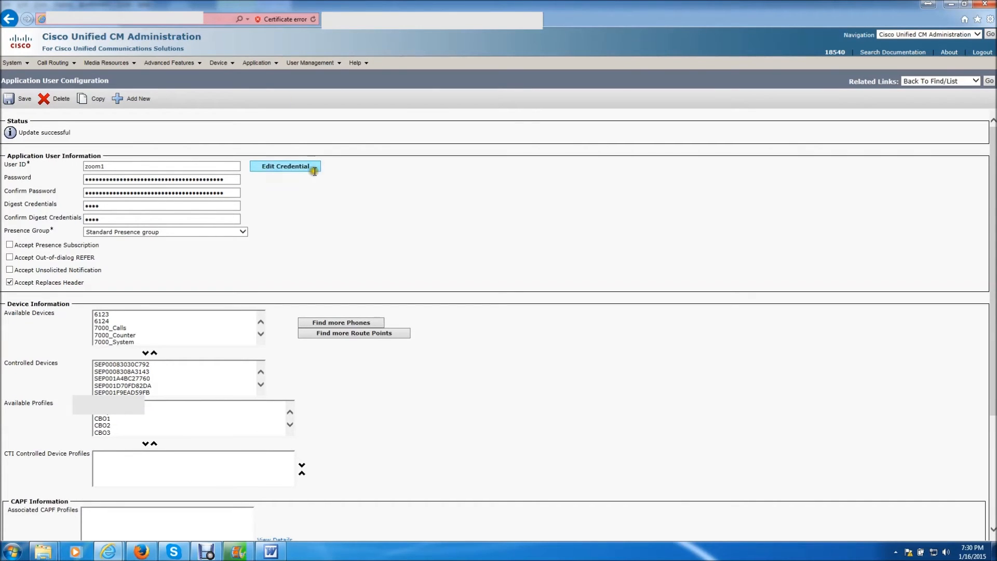
Show the Device Profile list under Device > Device Settings
{"action": "left_click", "coordinate": [219, 62]}
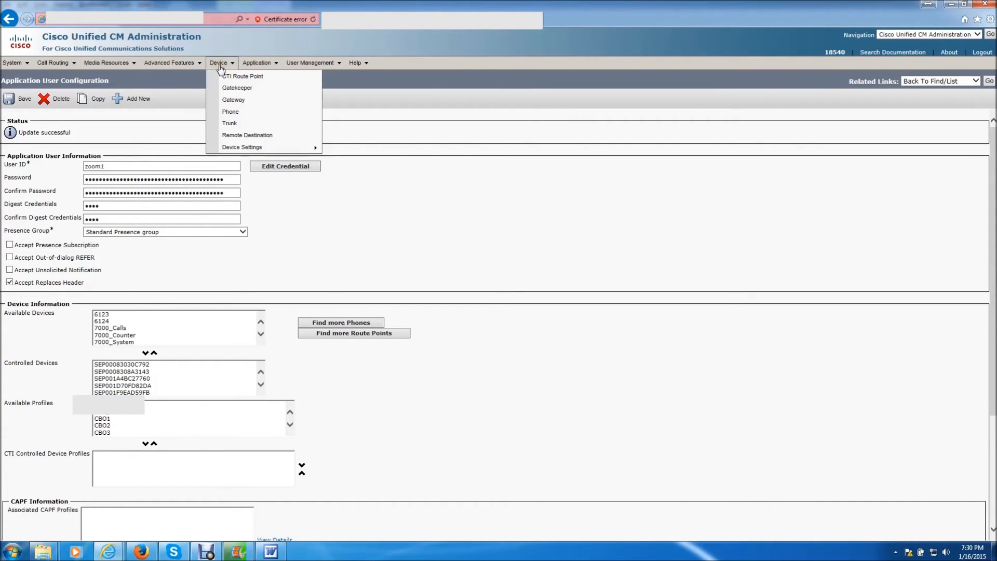
{"action": "mouse_move", "coordinate": [242, 147]}
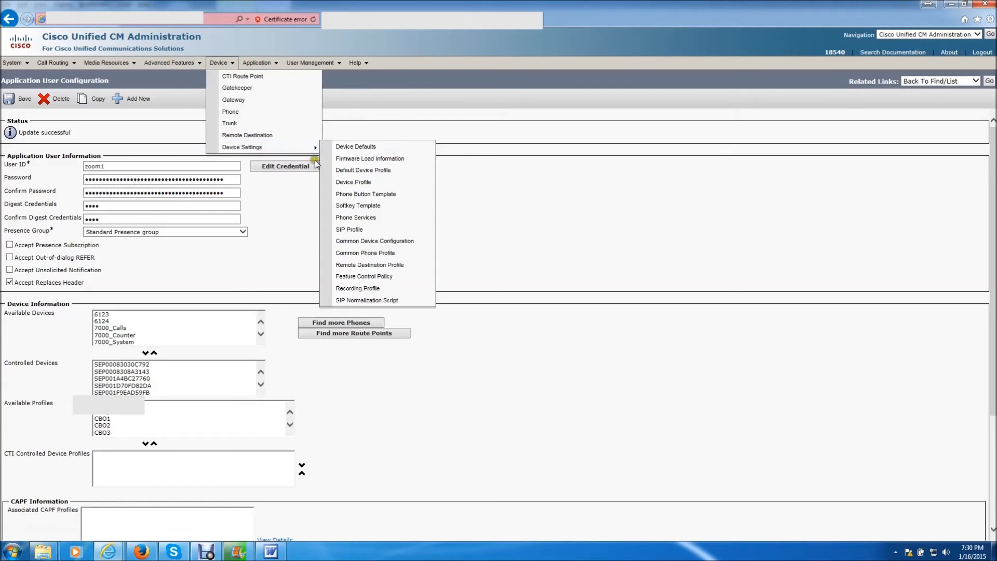
{"action": "left_click", "coordinate": [353, 182]}
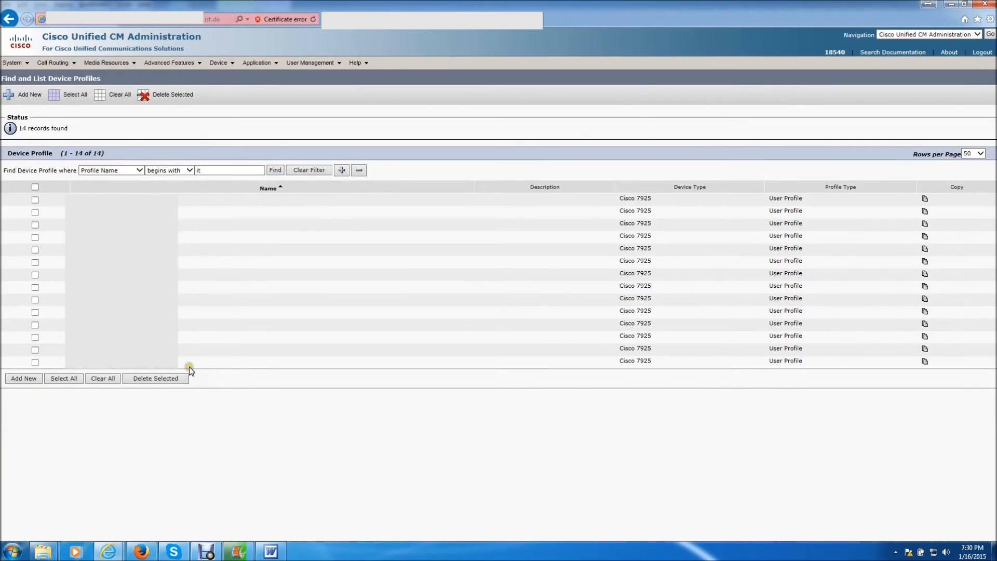
{"action": "mouse_move", "coordinate": [331, 63]}
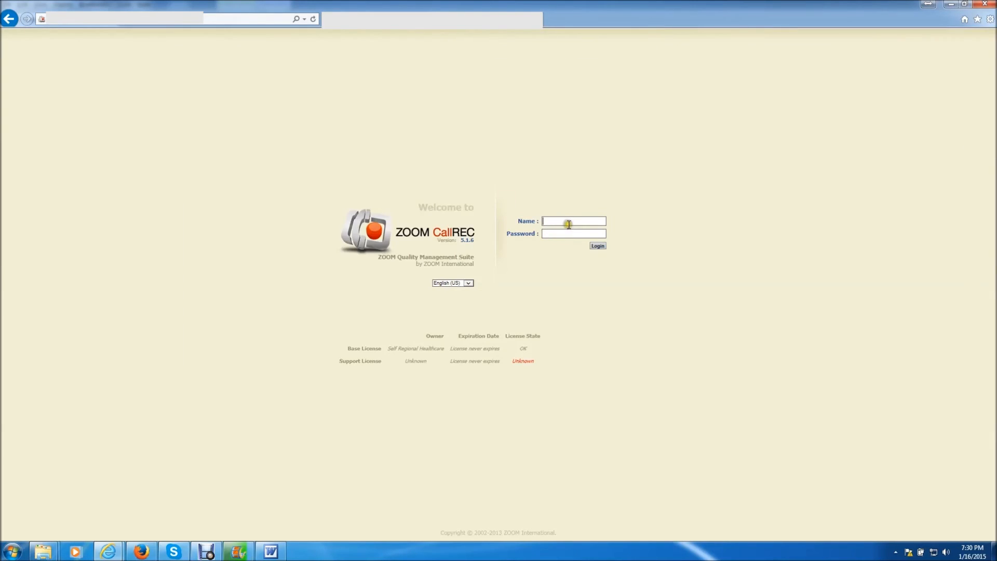
Log in to ZOOM CallREC as admin, landing on the Recorded calls list
{"action": "type", "text": "admin"}
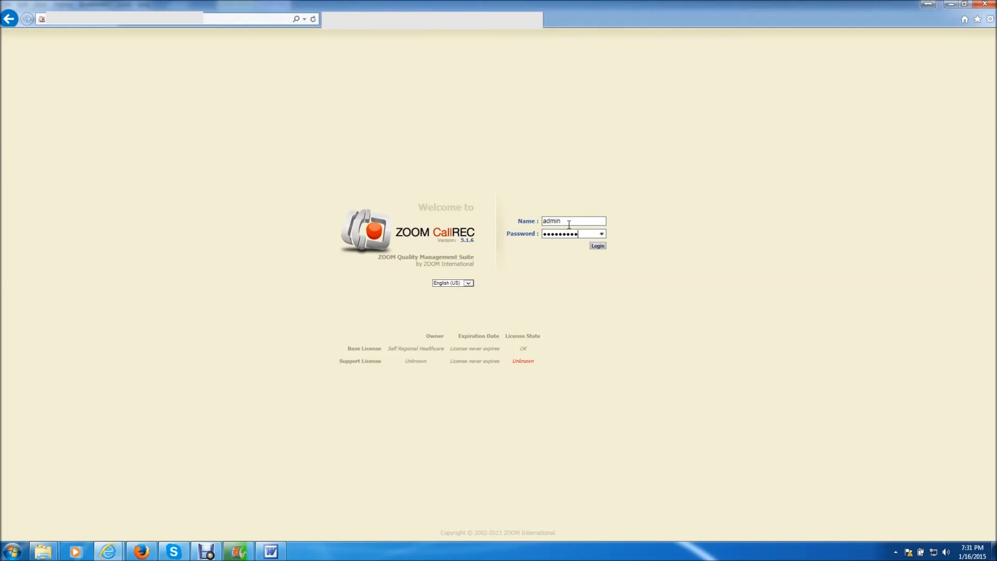
{"action": "left_click", "coordinate": [596, 246]}
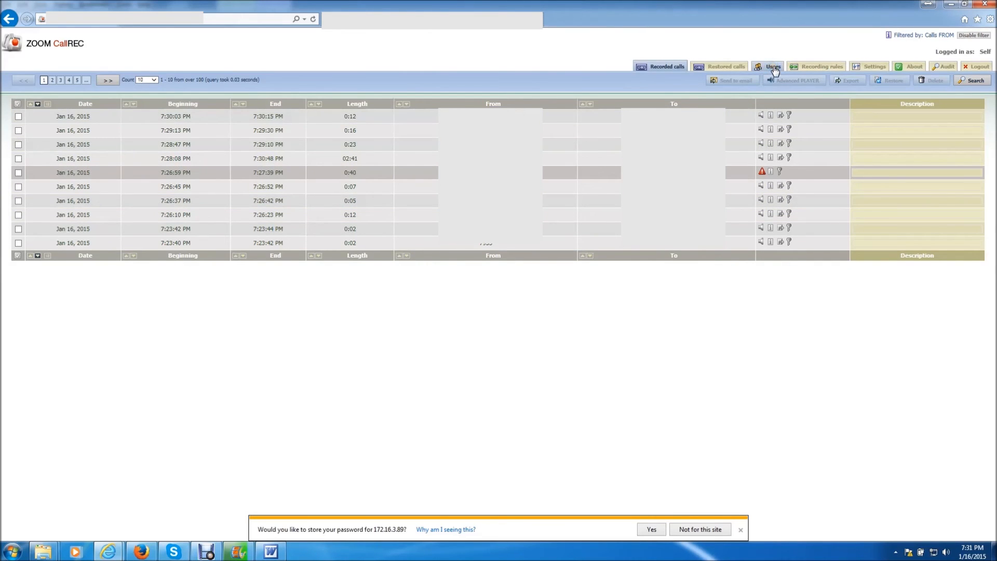
Open the IT HelpDesk group from user and group management for editing
{"action": "left_click", "coordinate": [772, 66]}
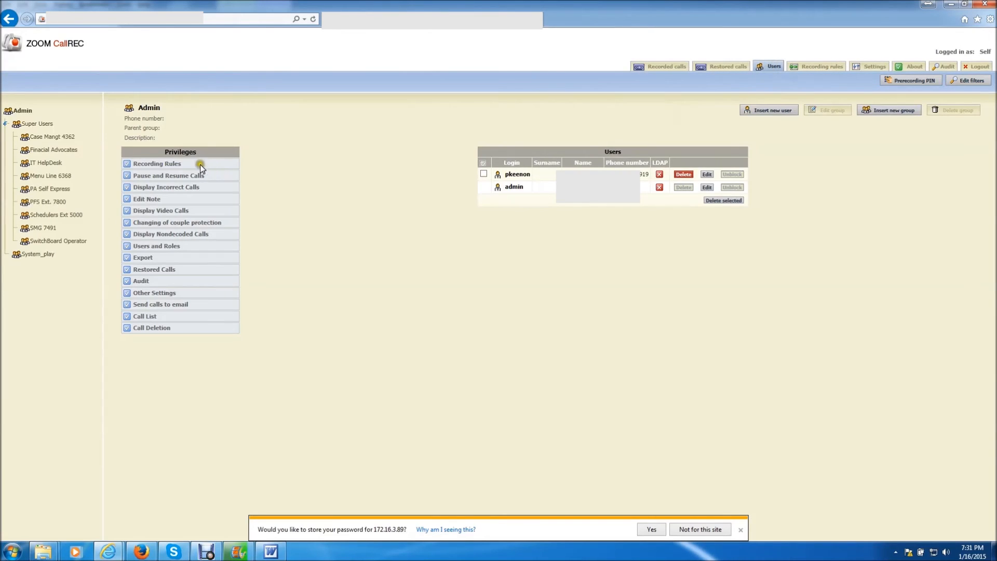
{"action": "left_click", "coordinate": [49, 163]}
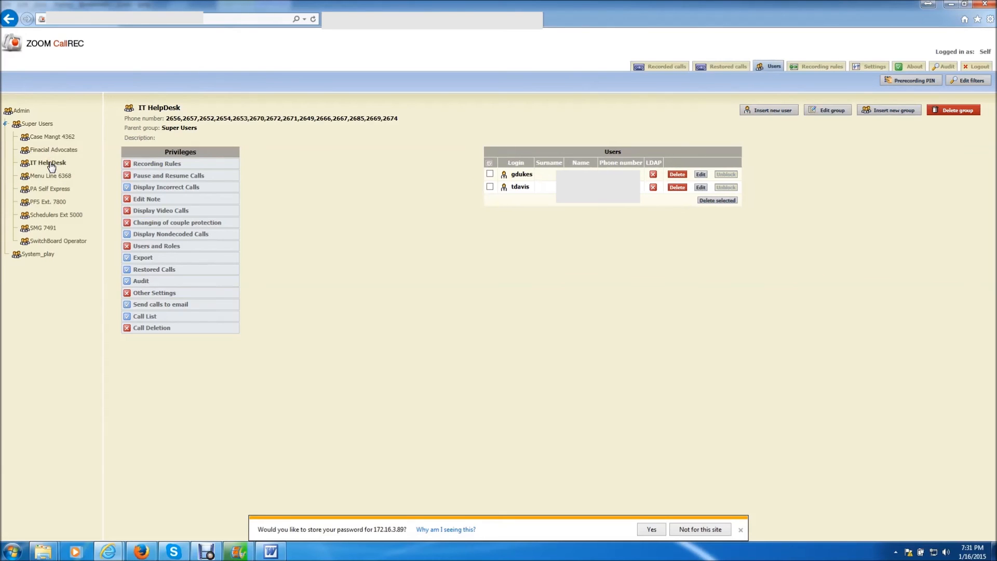
{"action": "mouse_move", "coordinate": [734, 140]}
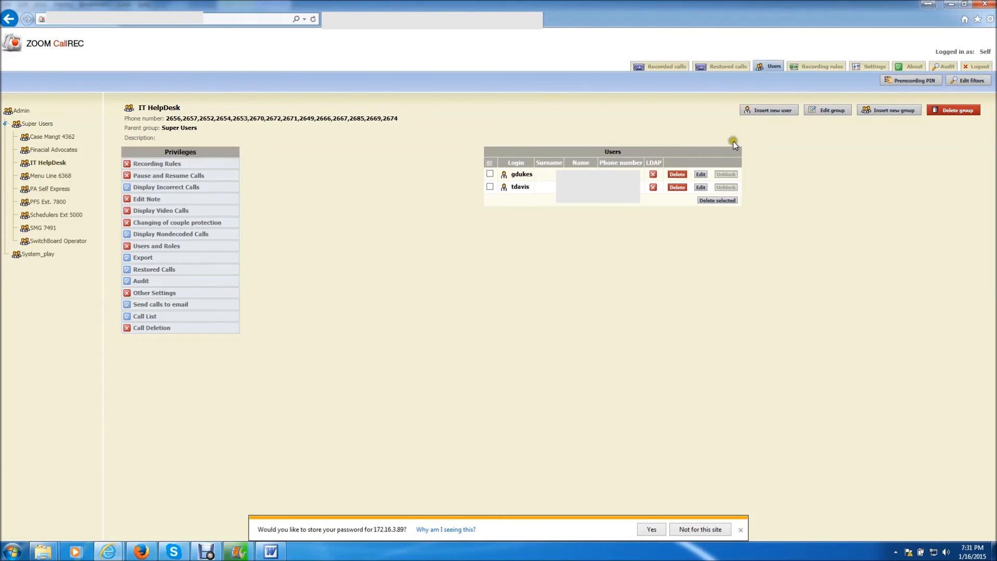
{"action": "left_click", "coordinate": [827, 109]}
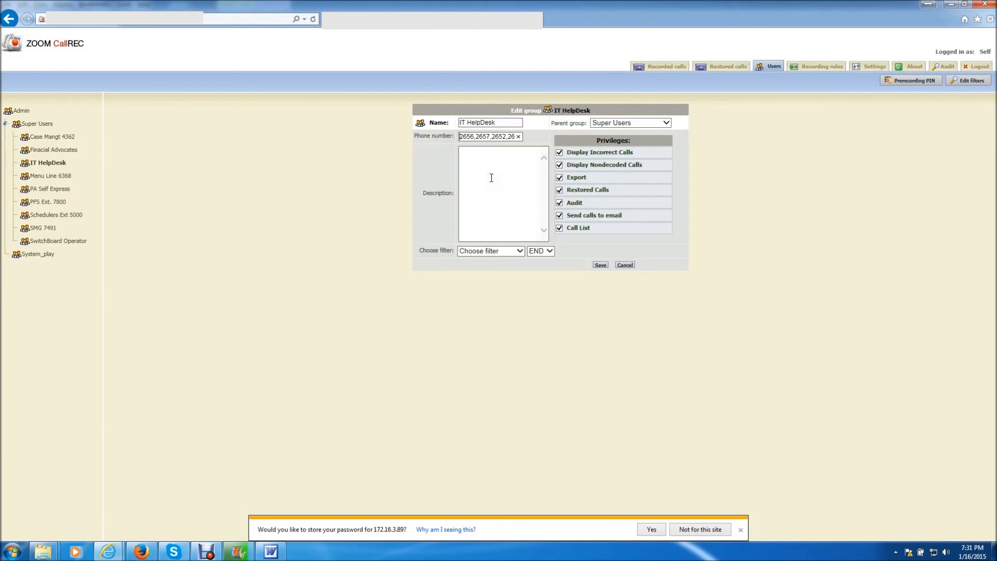
Append extension 2652 to the IT HelpDesk group's phone numbers and save the group
{"action": "type", "text": "2652,"}
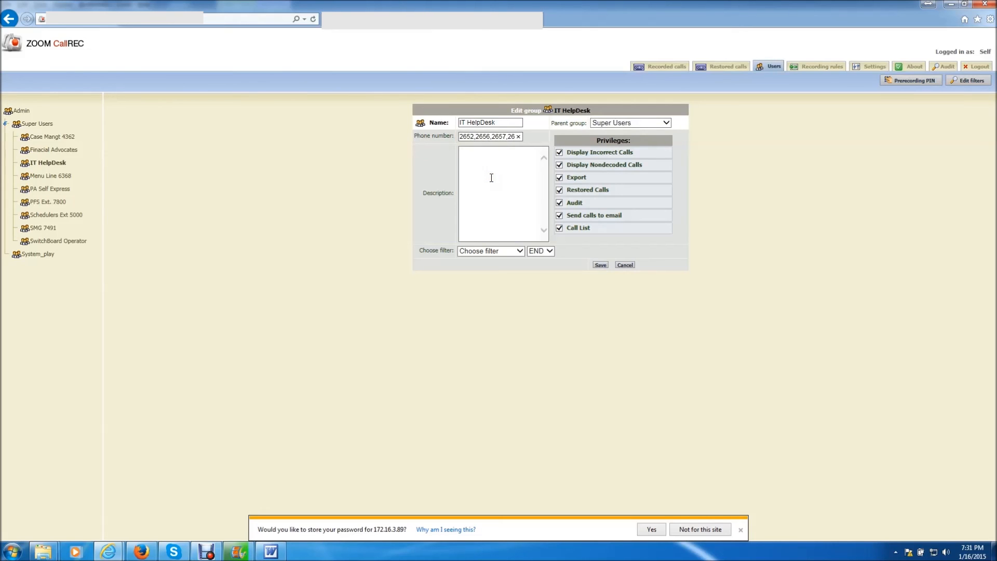
{"action": "left_click", "coordinate": [599, 265]}
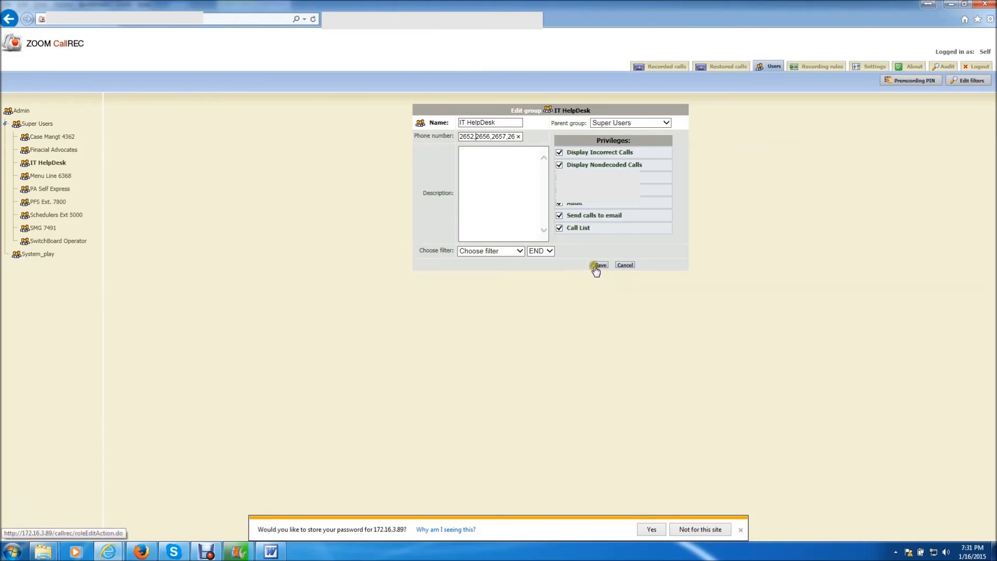
{"action": "left_click", "coordinate": [598, 265]}
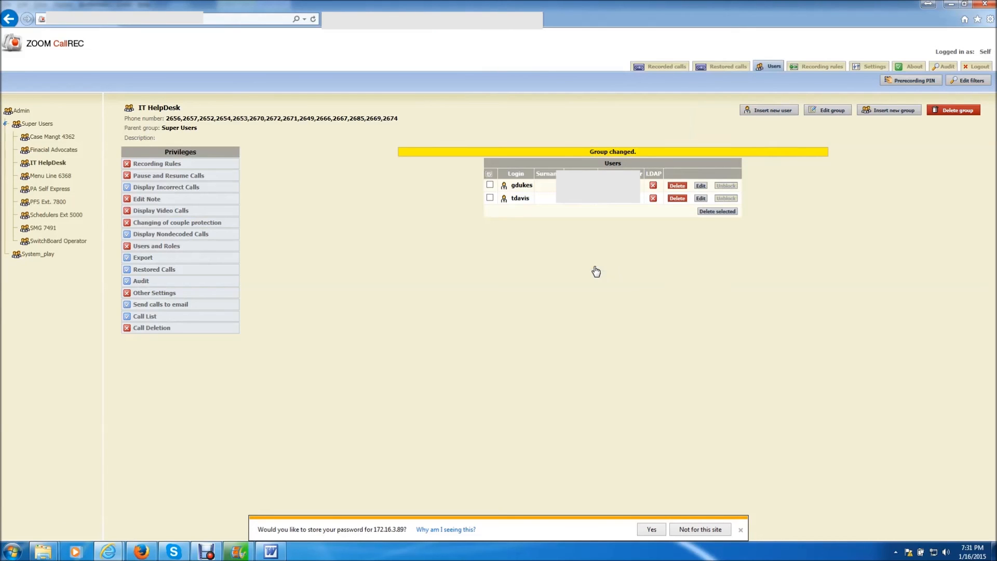